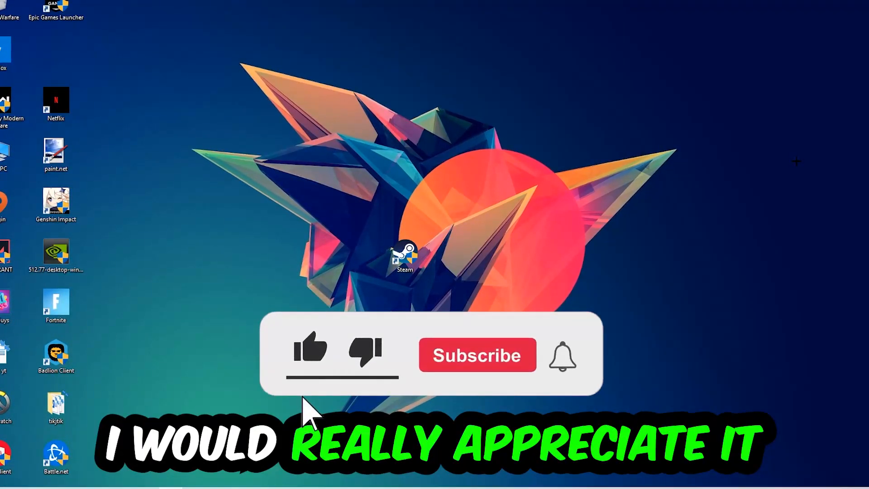
Open the taskbar context menu that lists Task Manager
click(309, 352)
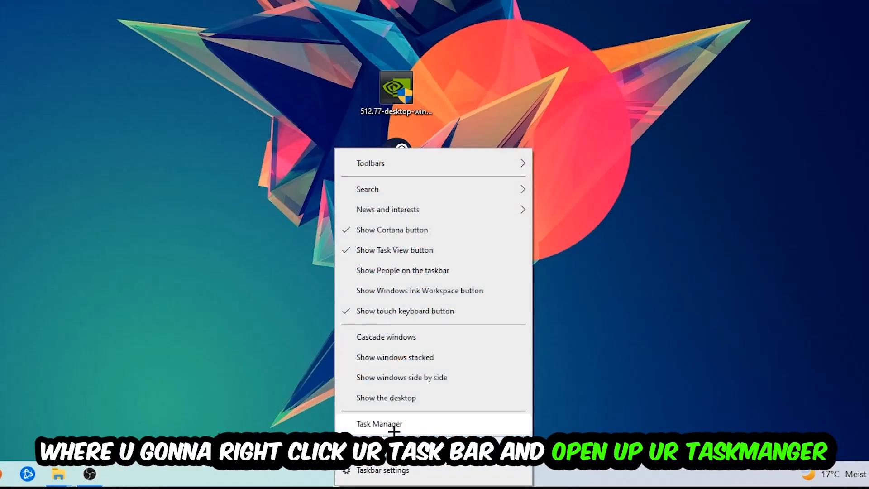
Launch Task Manager from the taskbar menu
click(379, 424)
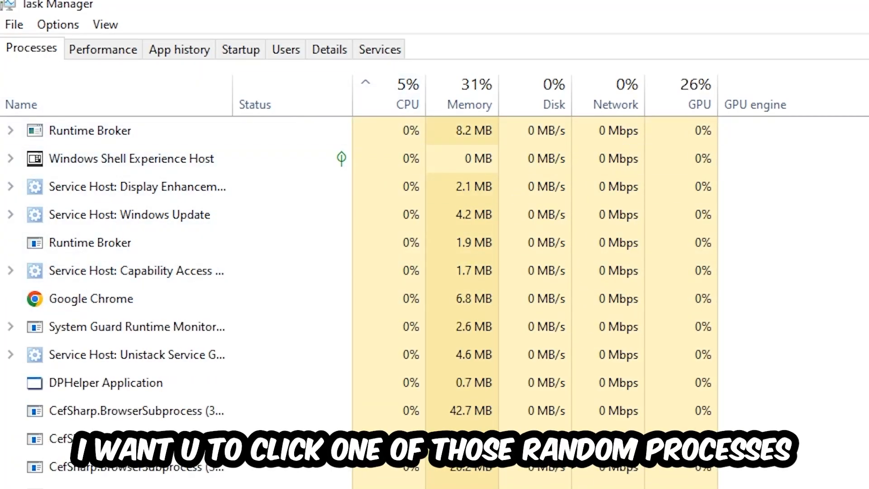
Inspect the DPHelper Application and other running processes for suspicious activity
click(105, 382)
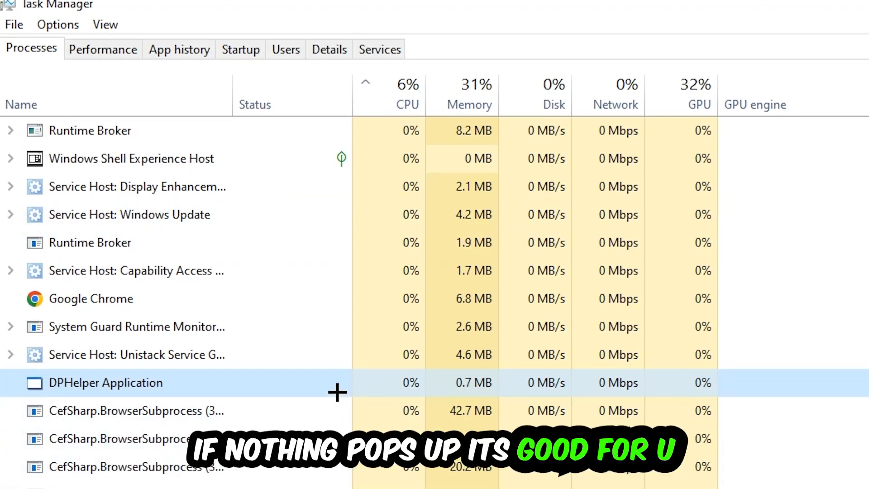
scroll(down, 3)
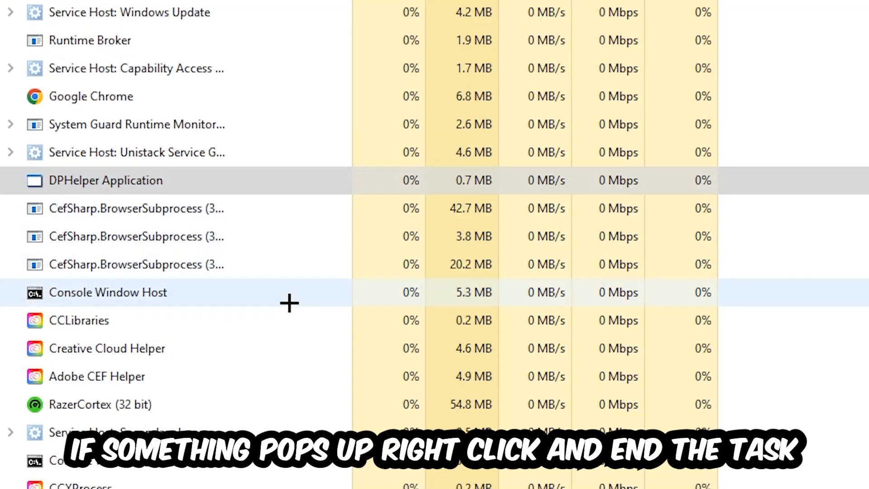
right_click(107, 292)
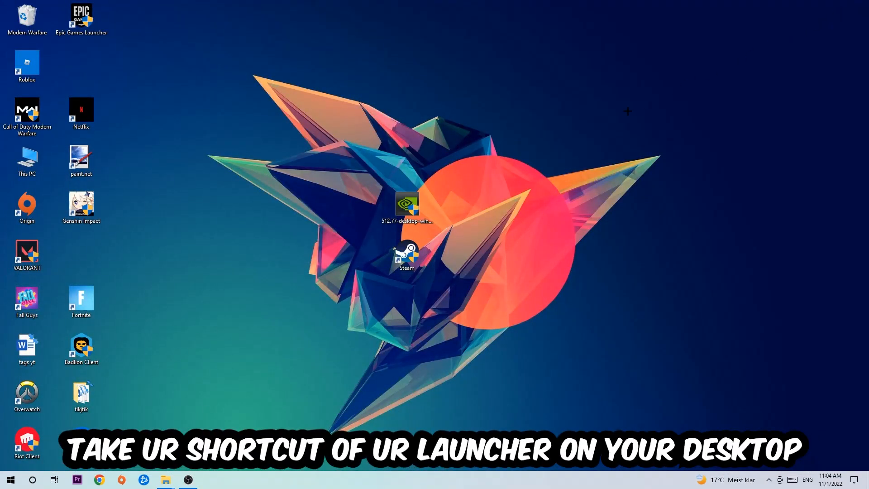
Open Properties for the Steam desktop shortcut
click(406, 254)
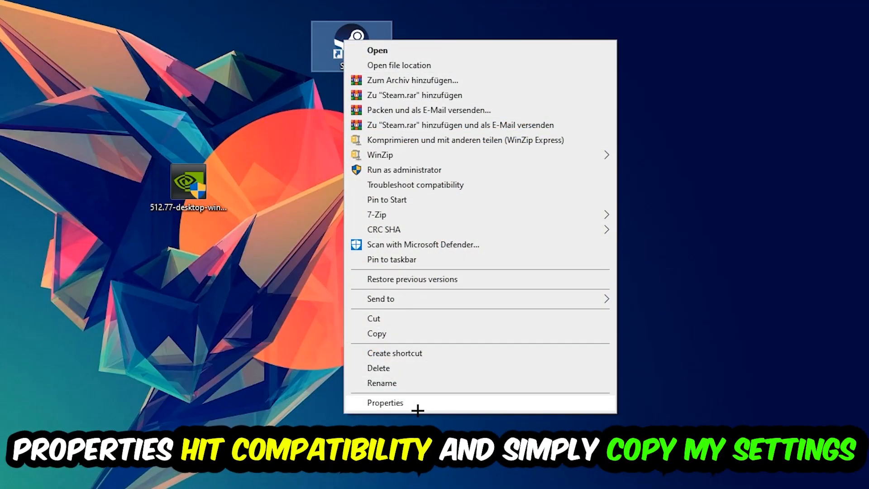
click(385, 403)
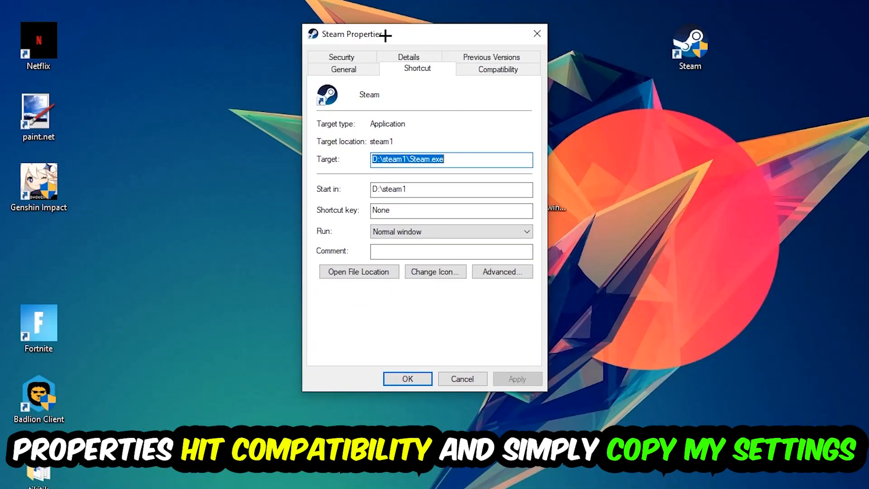
Set Steam to Windows 8 compatibility mode, run as administrator, and confirm with OK
click(497, 69)
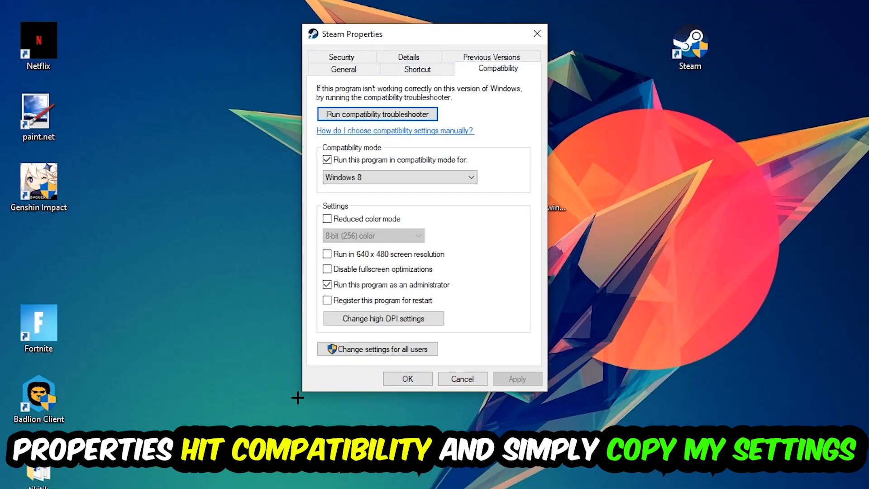
mouse_move(312, 168)
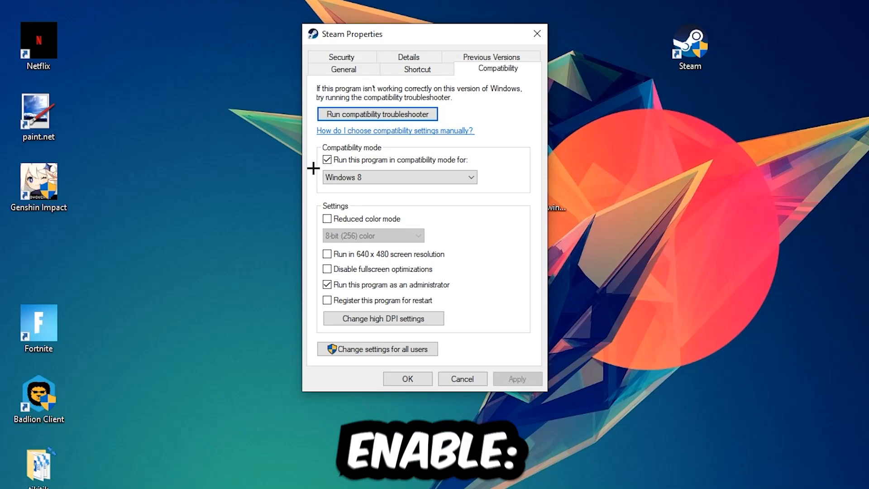
mouse_move(456, 181)
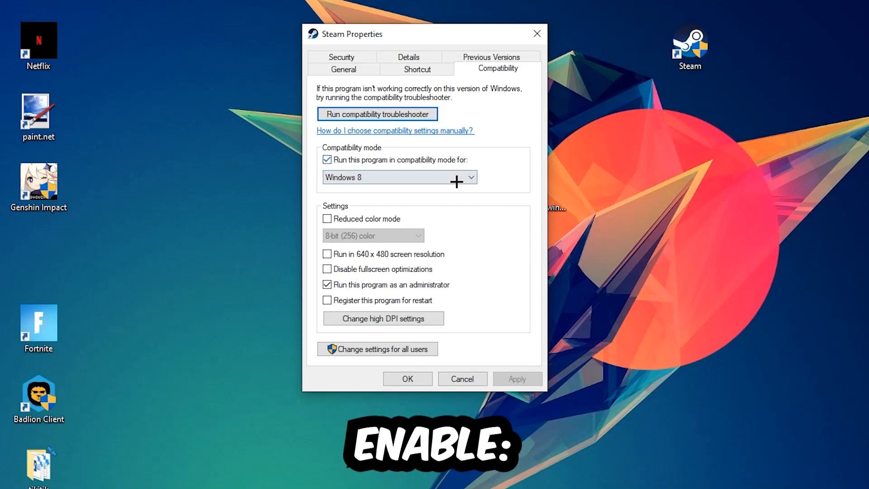
mouse_move(427, 269)
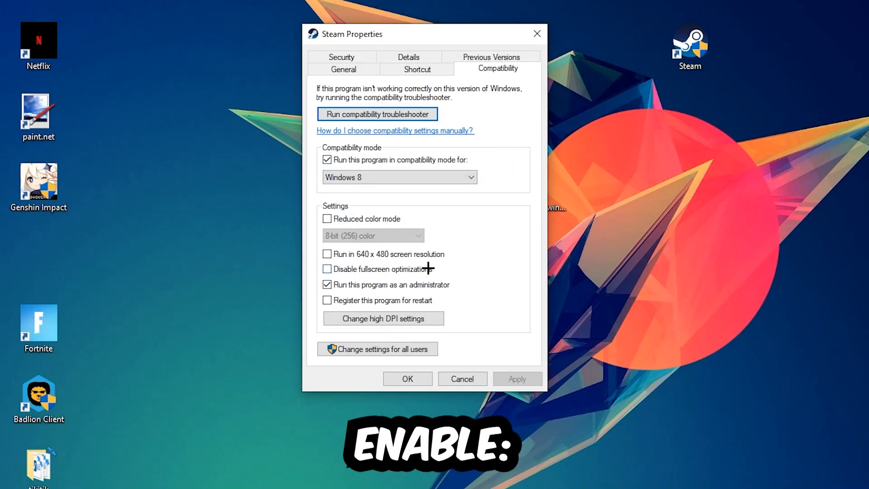
mouse_move(413, 279)
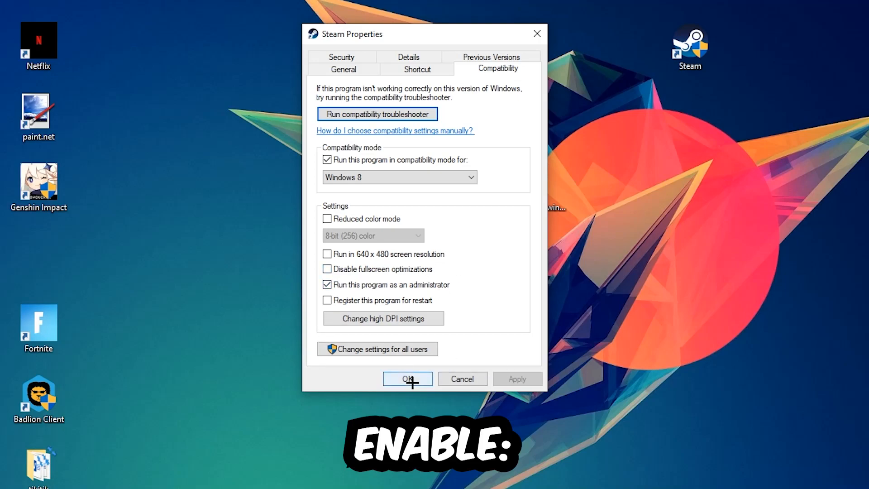
click(407, 378)
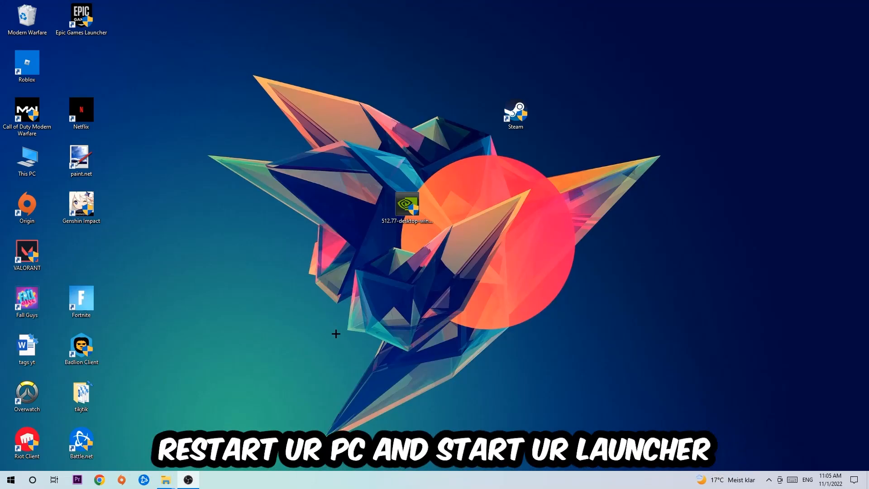